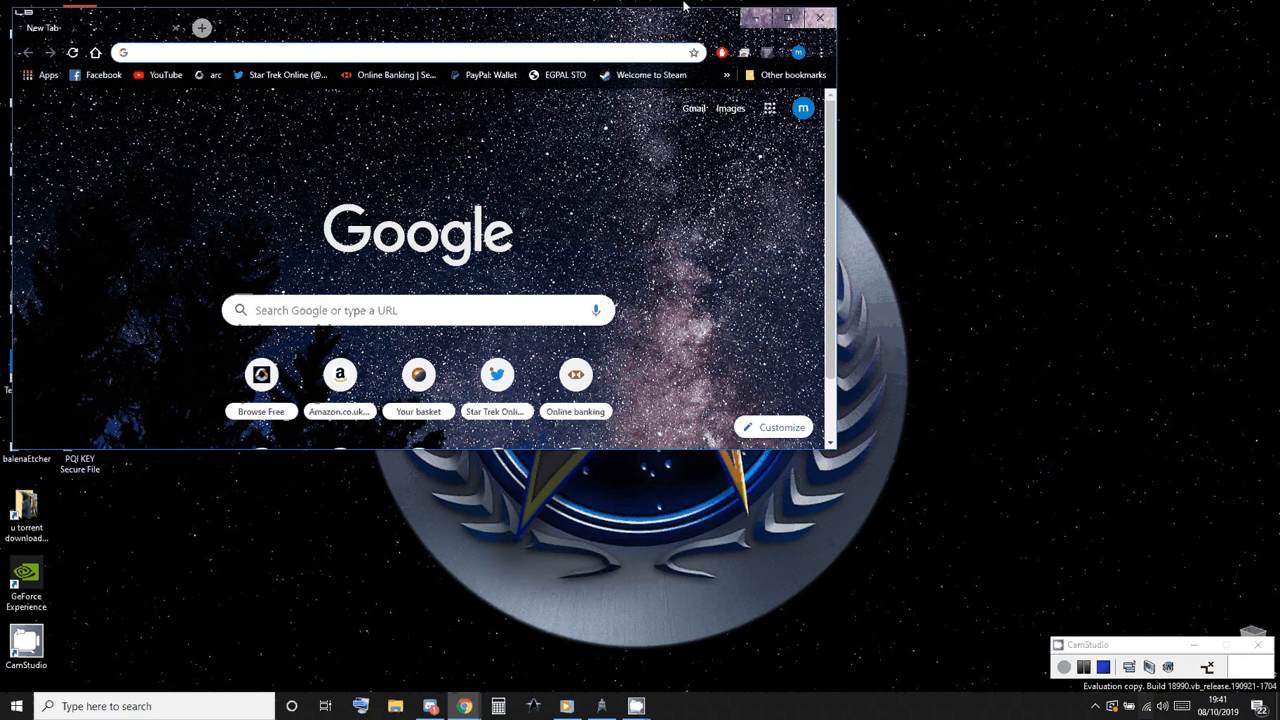
# Search Google for 'sto keybind' and start the SourceForge STO Keybind download
pyautogui.click(788, 16)
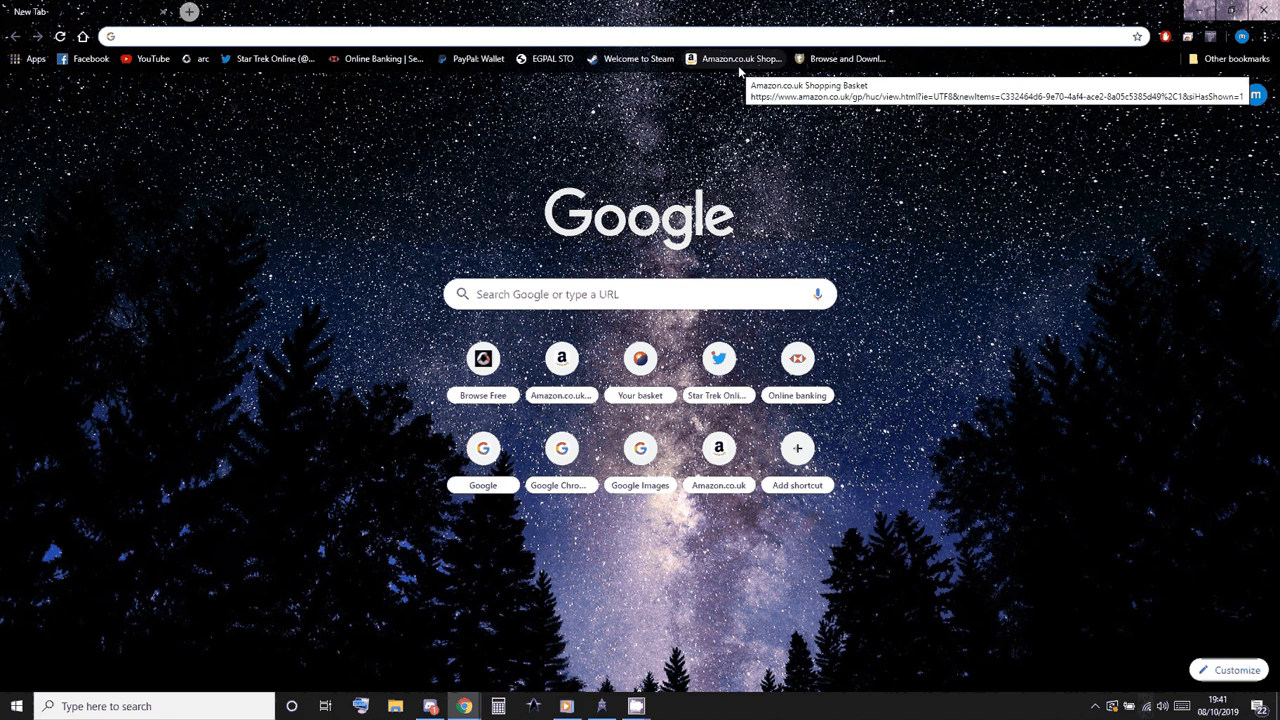
pyautogui.write('sto keybinds')
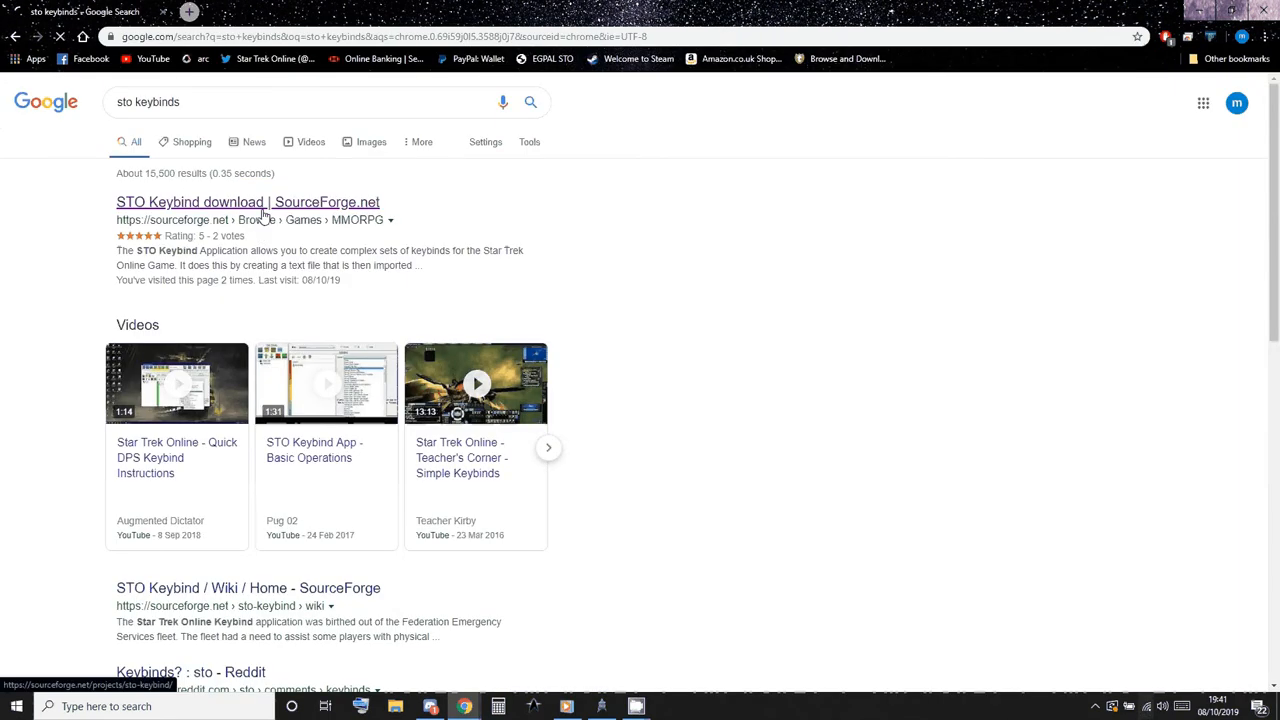
pyautogui.click(248, 202)
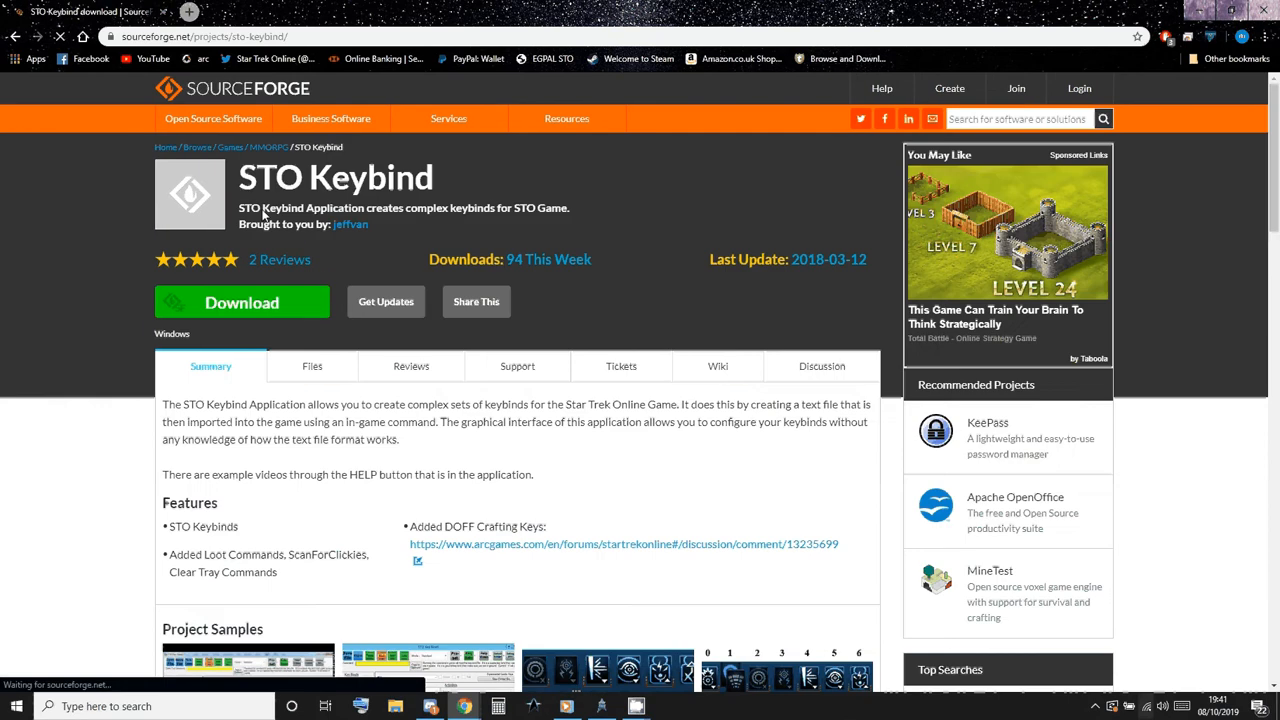
pyautogui.moveTo(242, 302)
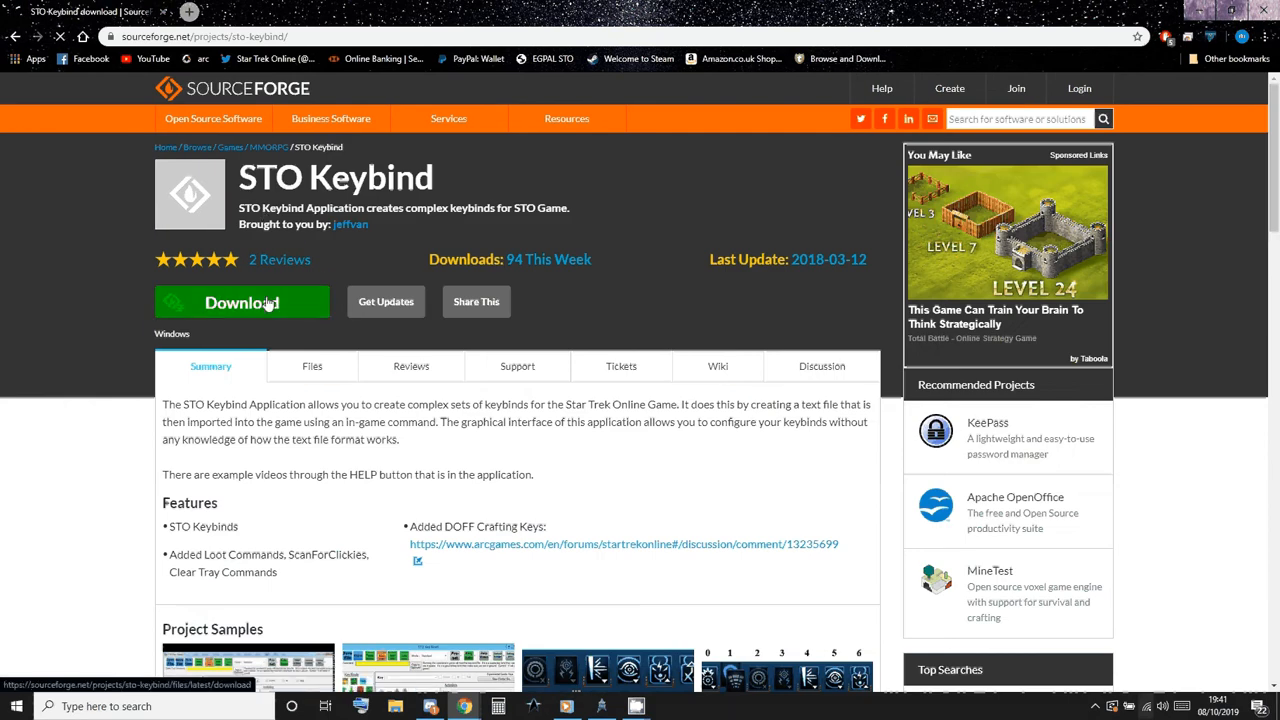
pyautogui.click(240, 302)
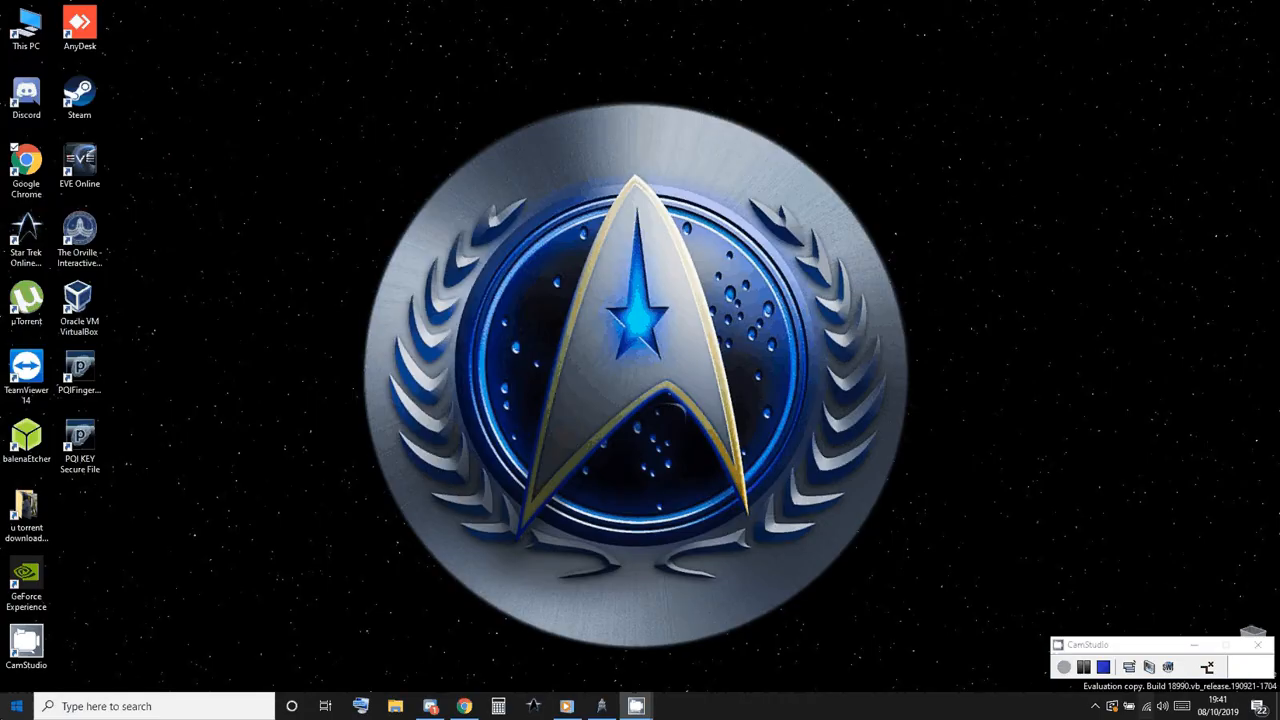
# Launch the STO Key Binds application showing an empty Master Set
pyautogui.click(16, 706)
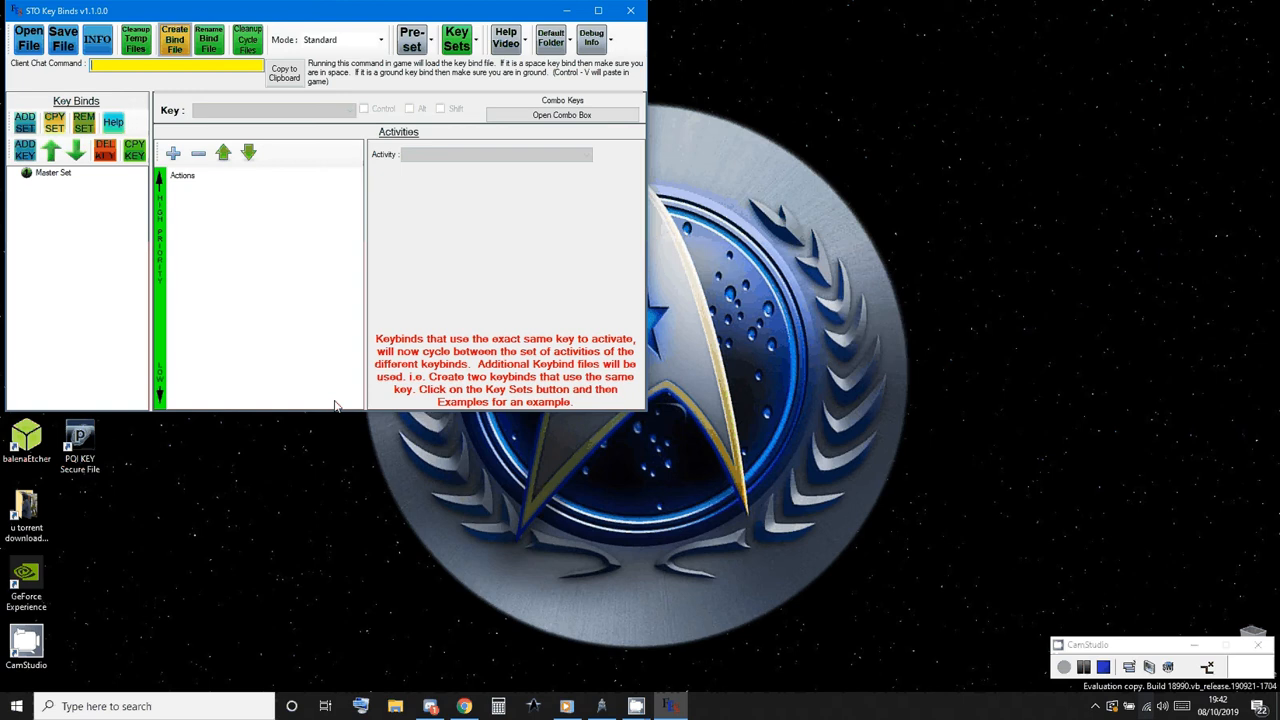
pyautogui.moveTo(558, 576)
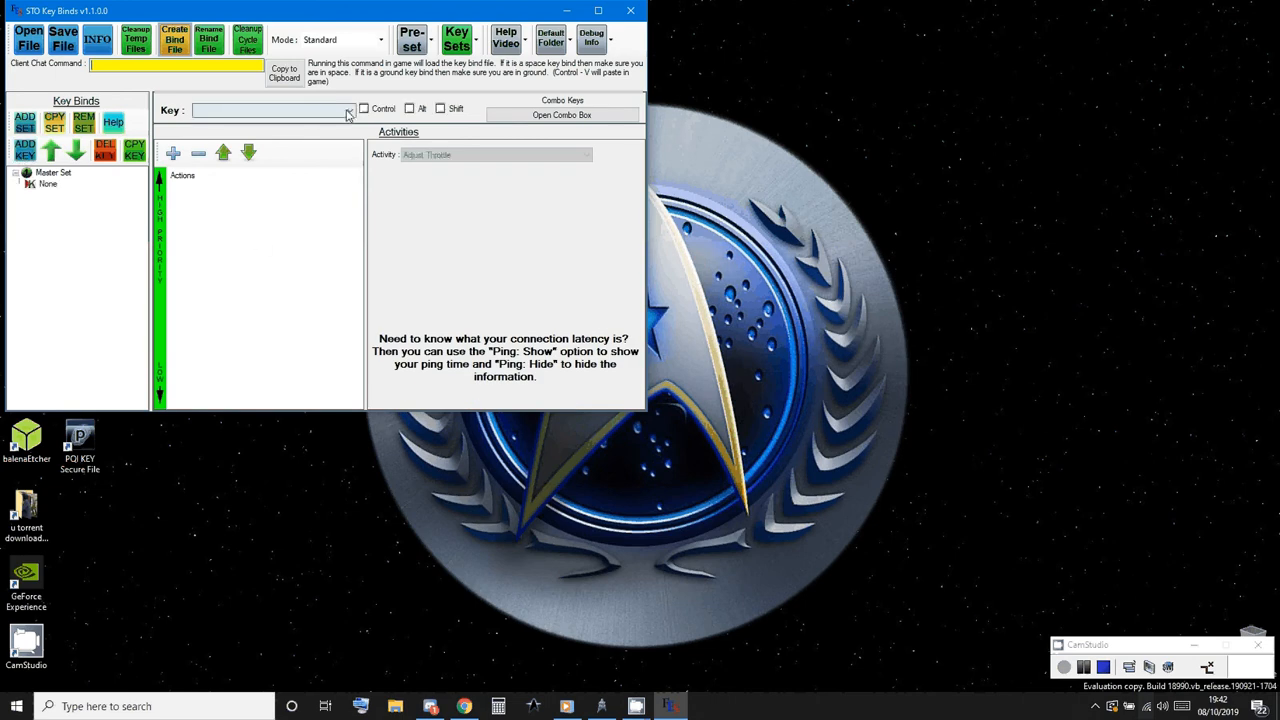
# Choose Control (Left) as the bound key and add an empty activity to it
pyautogui.click(348, 110)
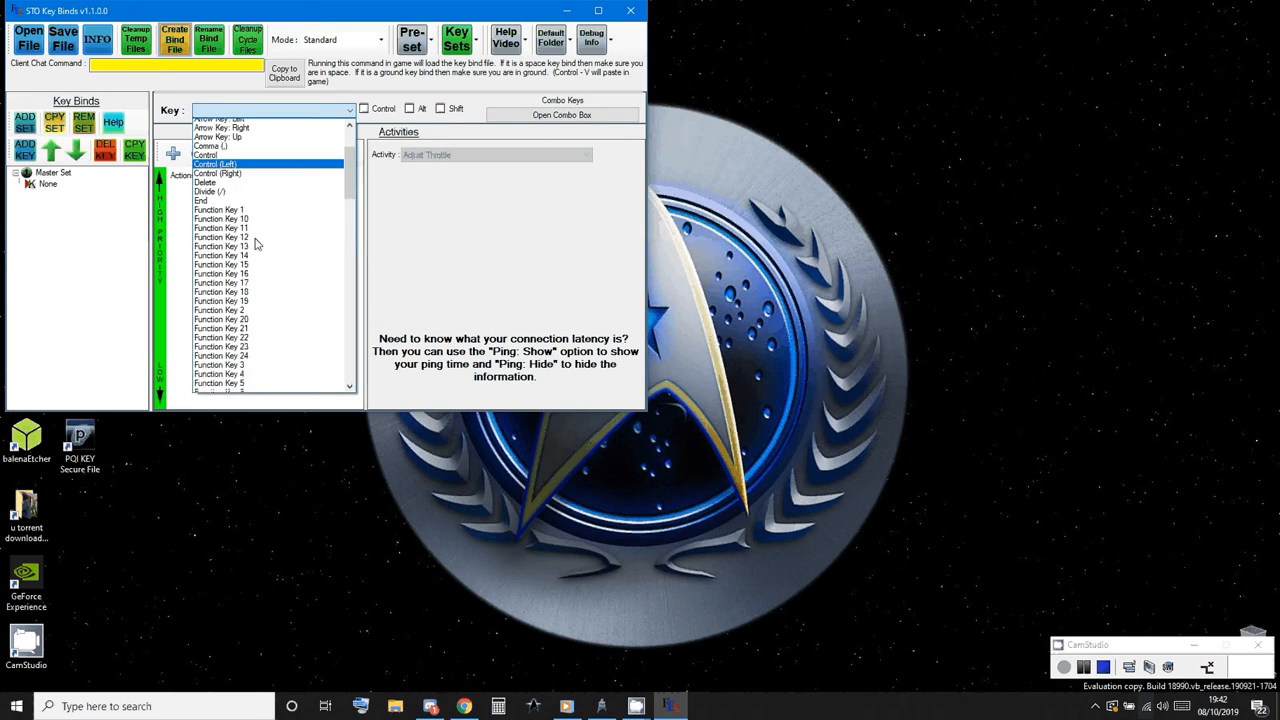
pyautogui.scroll(-3)
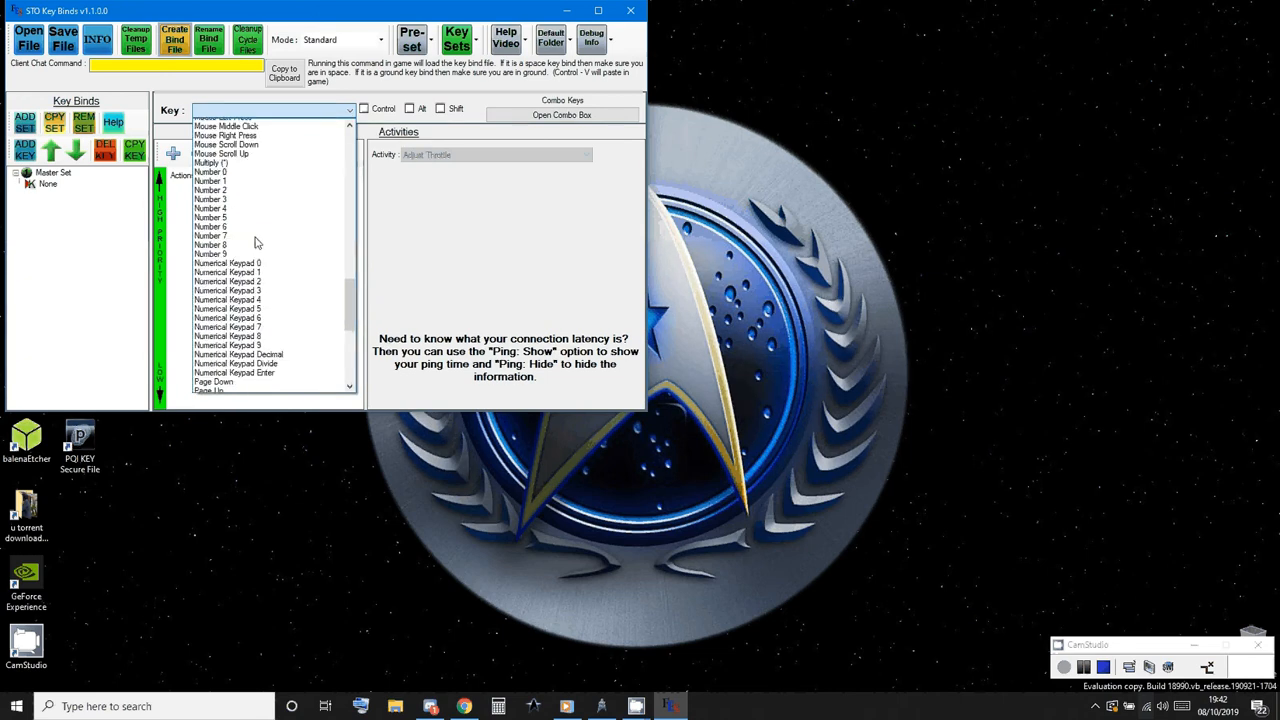
pyautogui.scroll(-3)
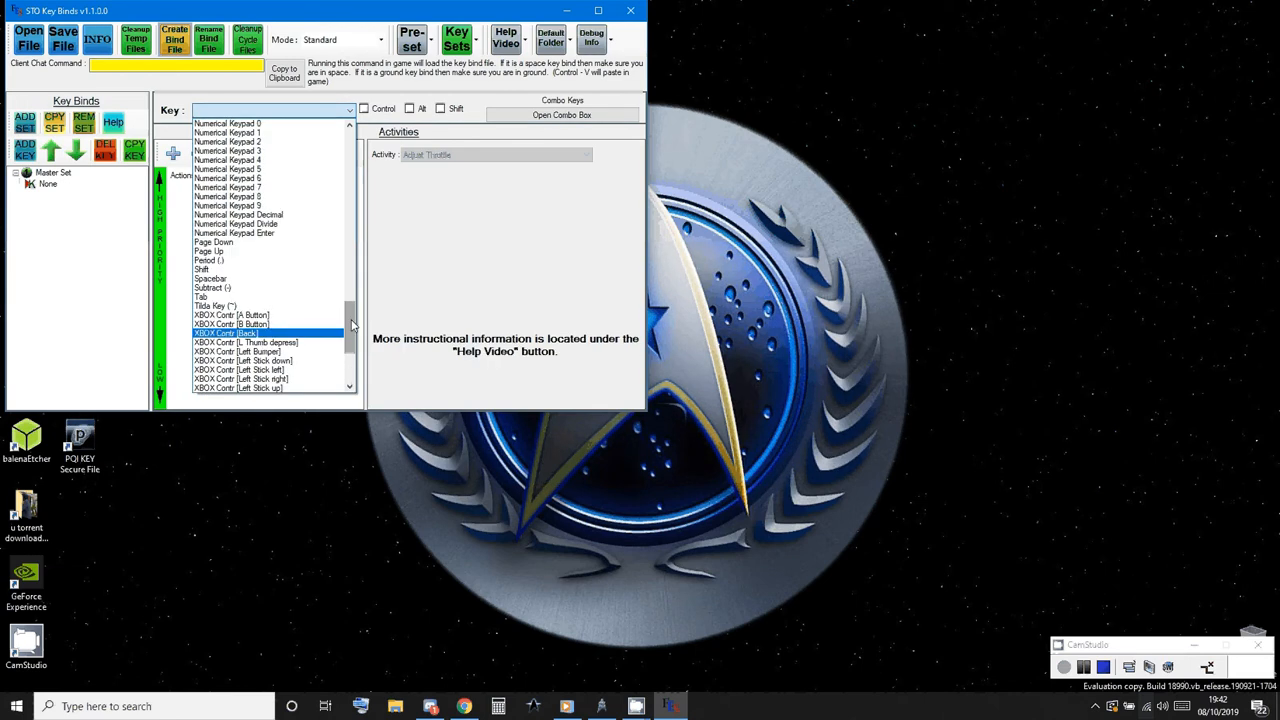
pyautogui.scroll(3)
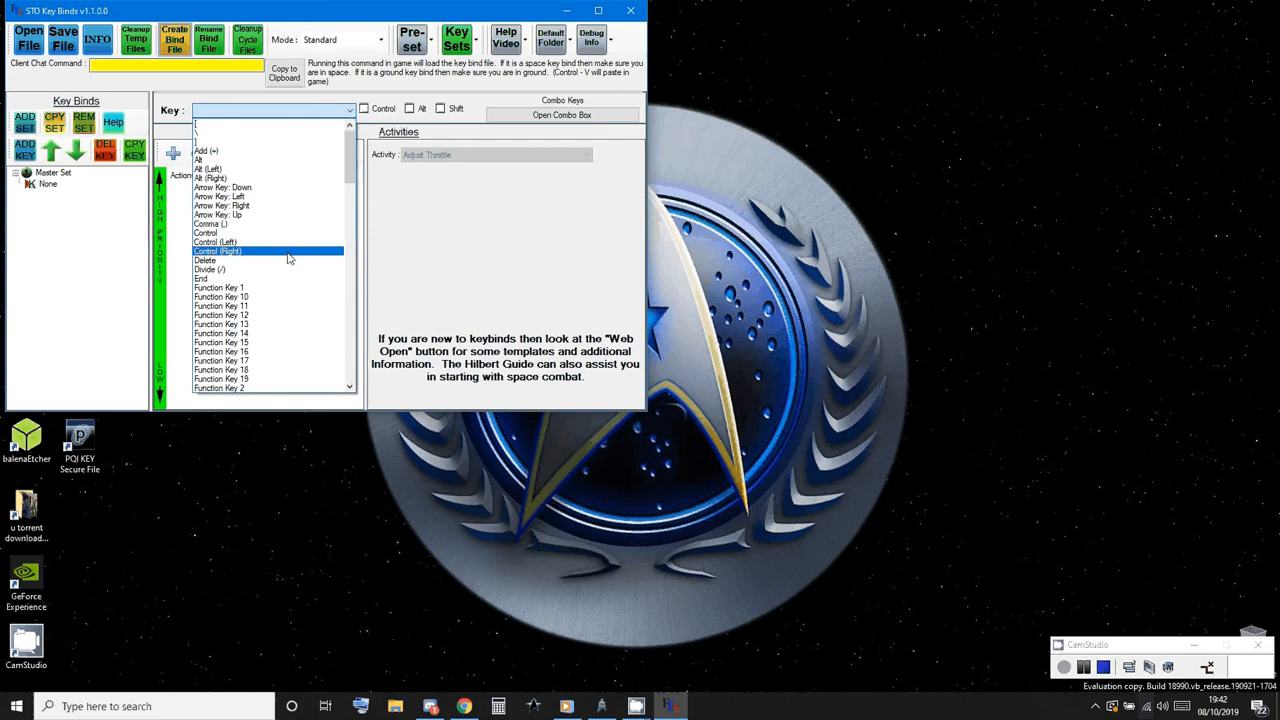
pyautogui.scroll(-3)
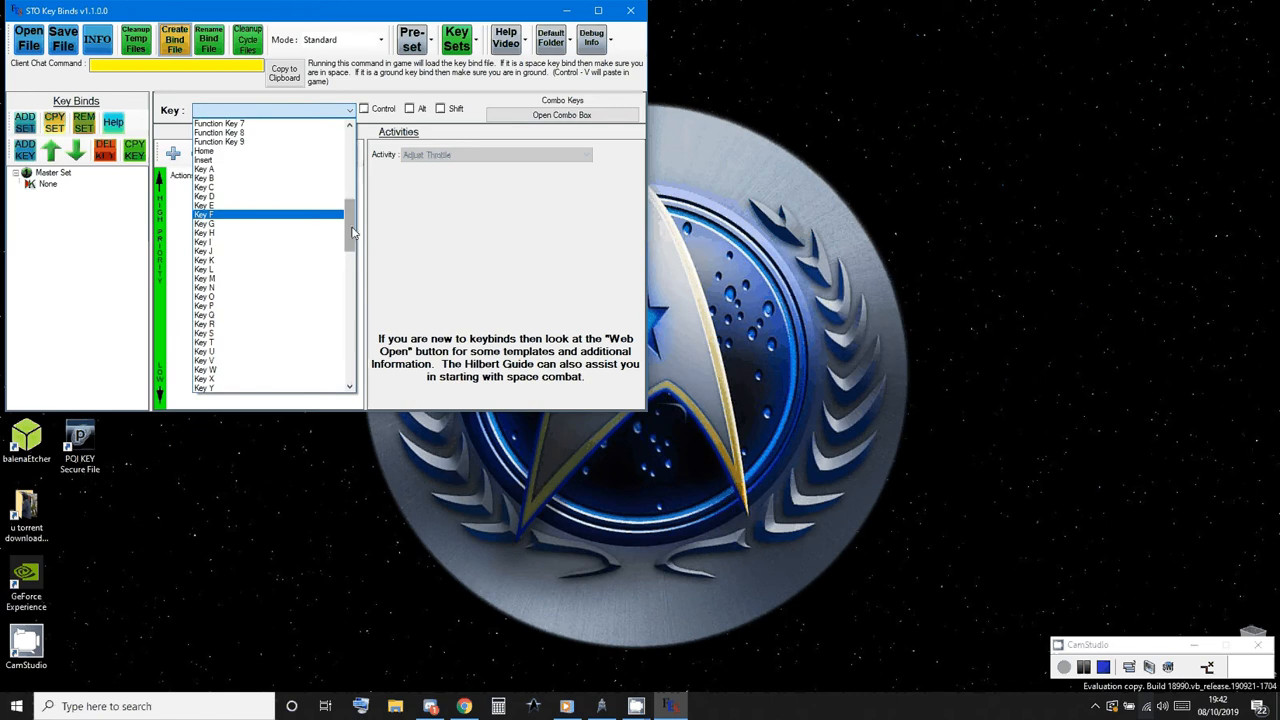
pyautogui.scroll(3)
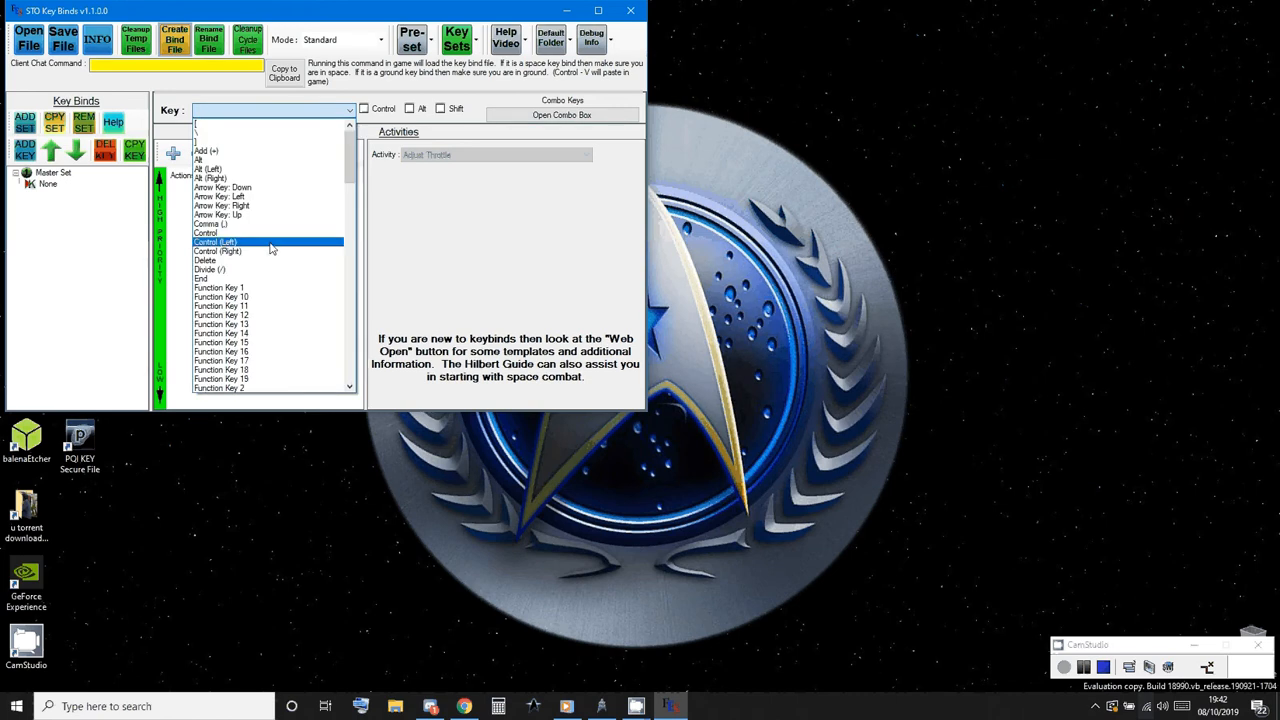
pyautogui.click(216, 242)
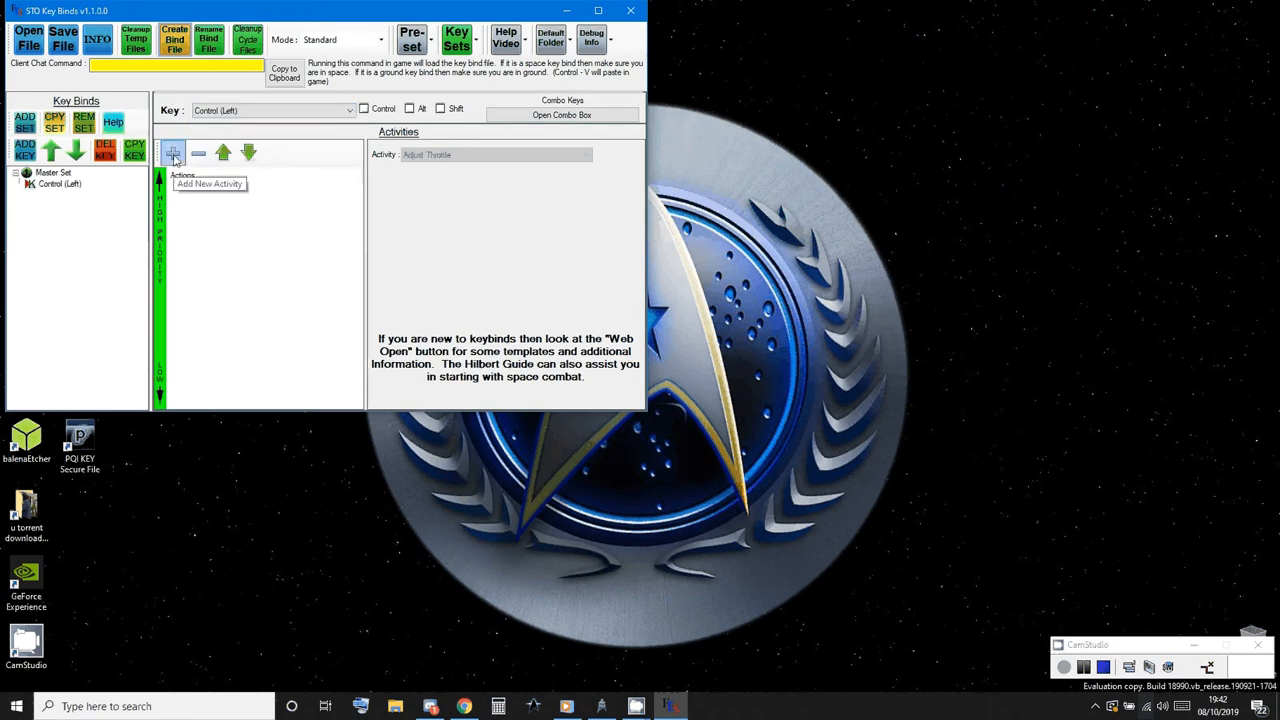
pyautogui.click(172, 152)
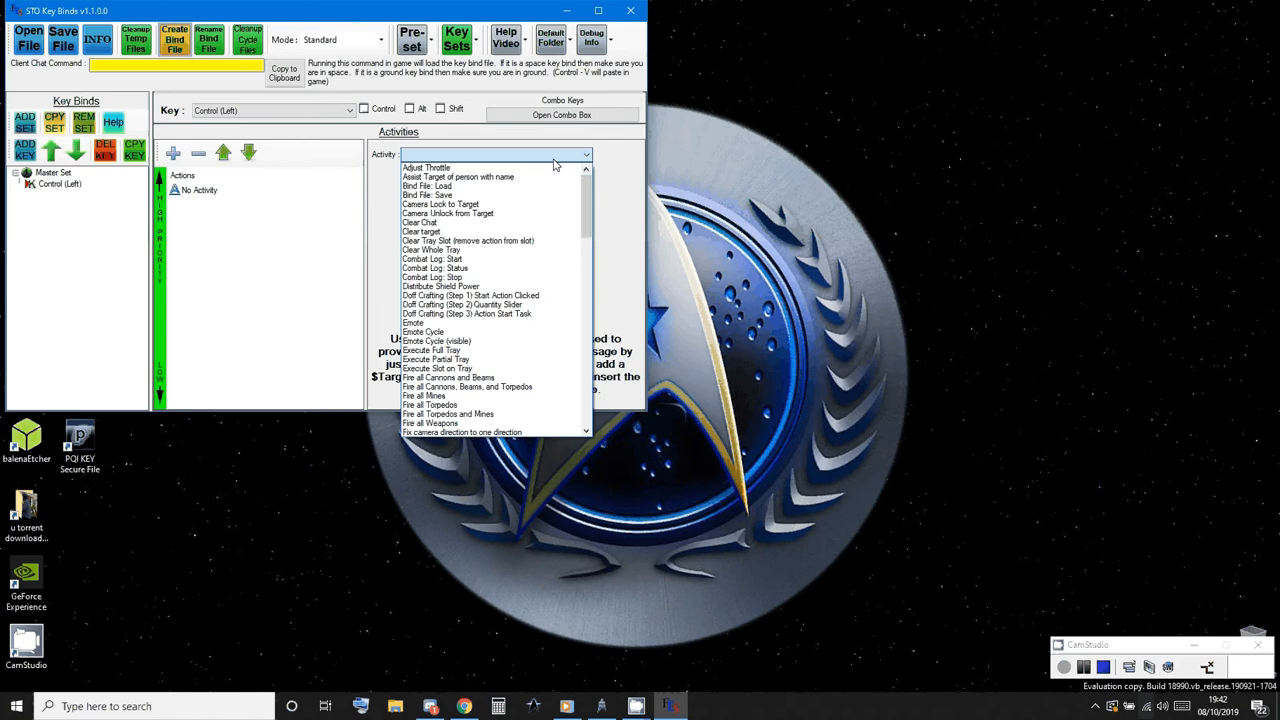
# Set the activity to Execute Full Tray on tray 5
pyautogui.click(430, 348)
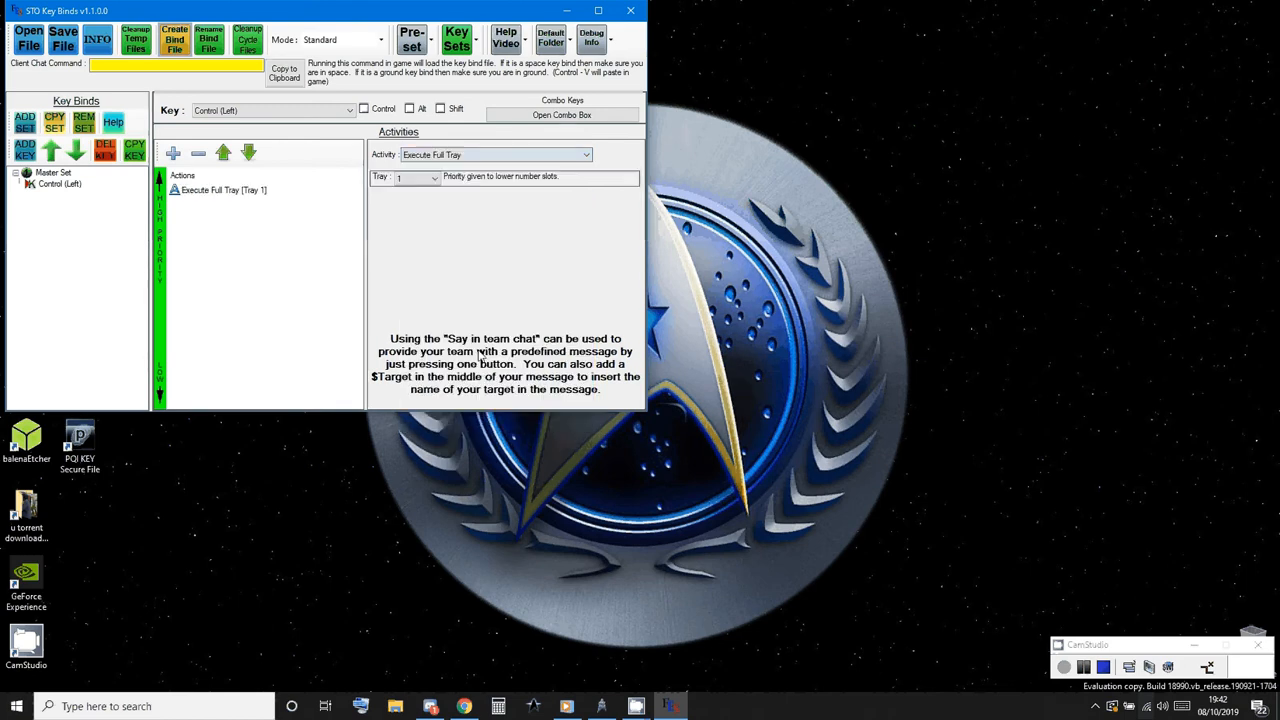
pyautogui.click(432, 176)
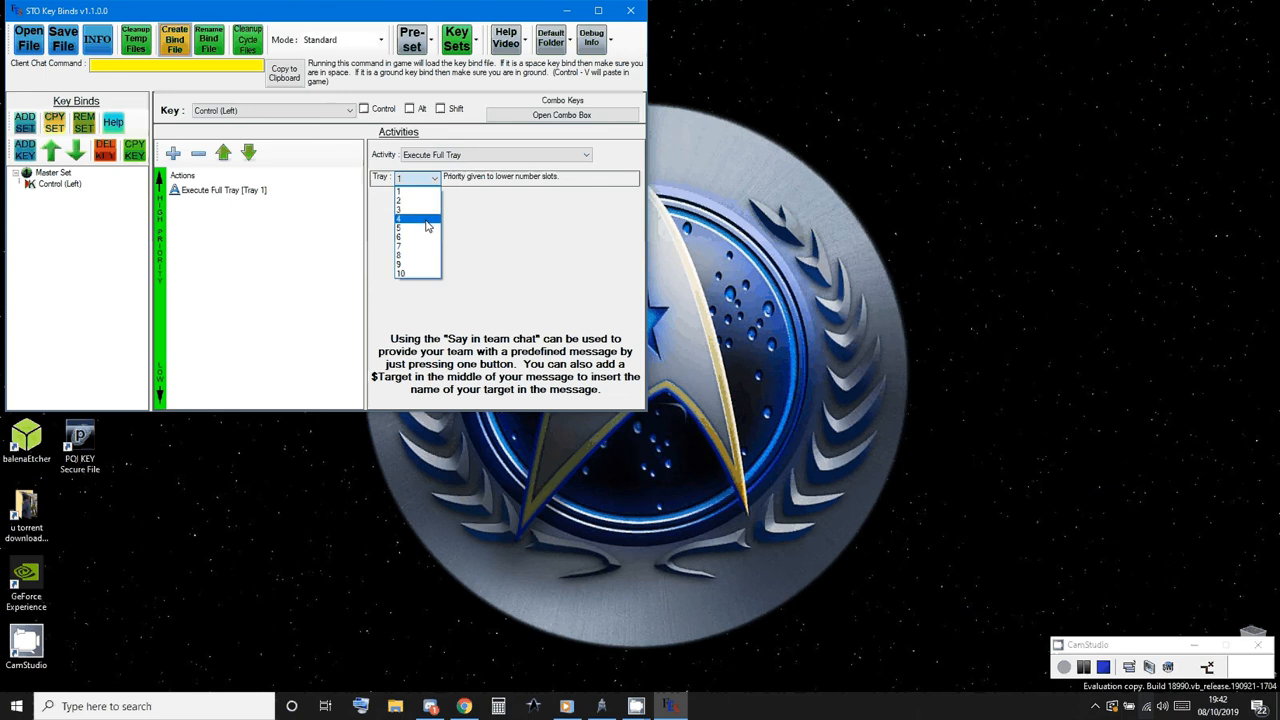
pyautogui.click(400, 228)
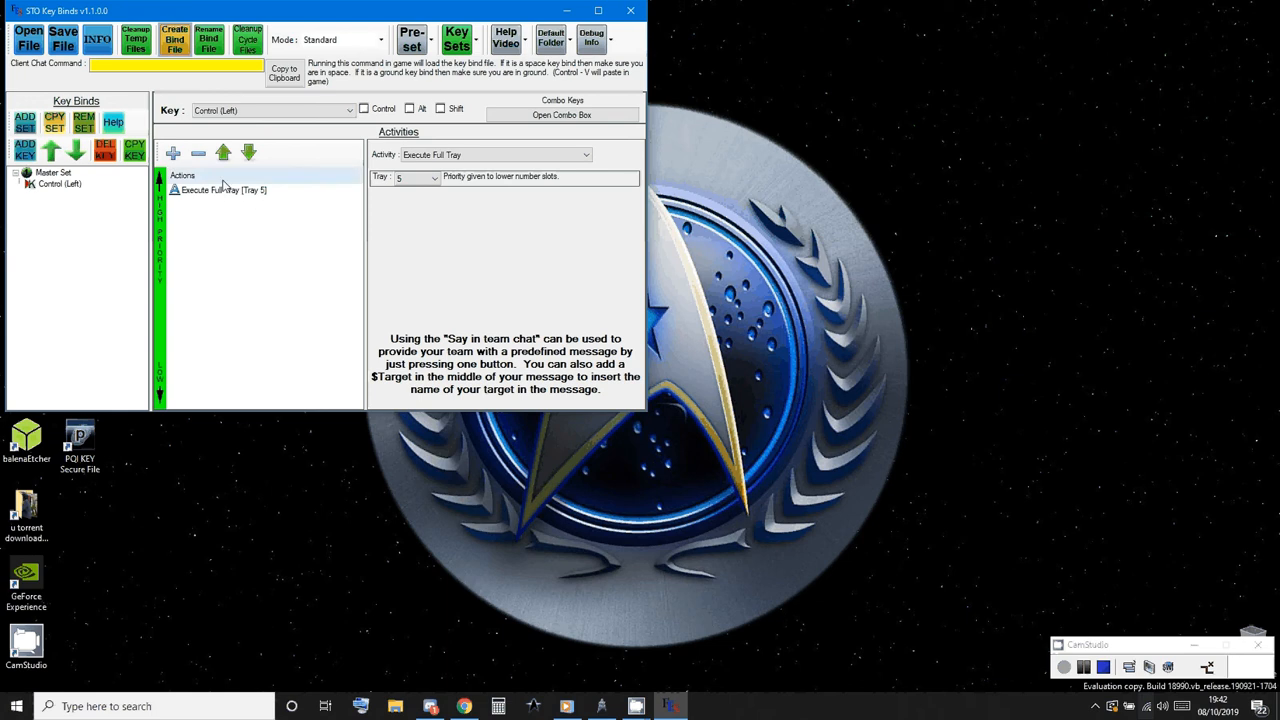
# Add a second Execute Full Tray activity on tray 4 and create the bind file
pyautogui.click(172, 152)
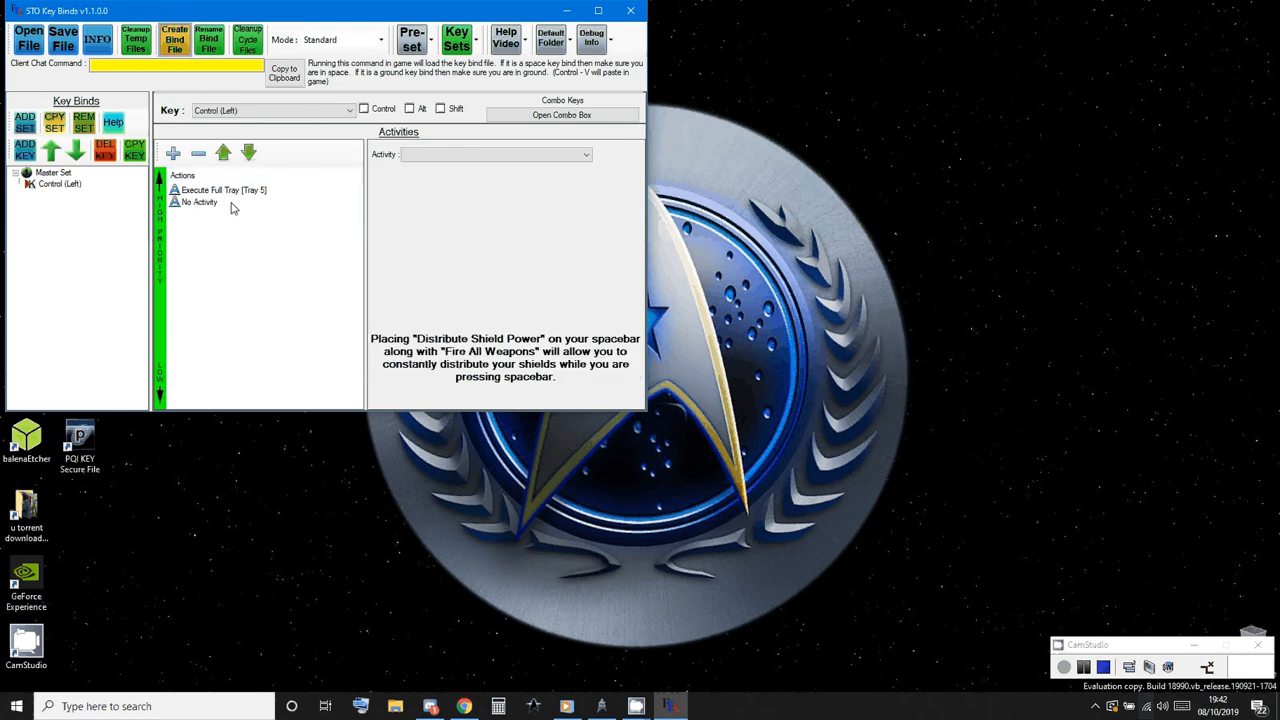
pyautogui.click(586, 154)
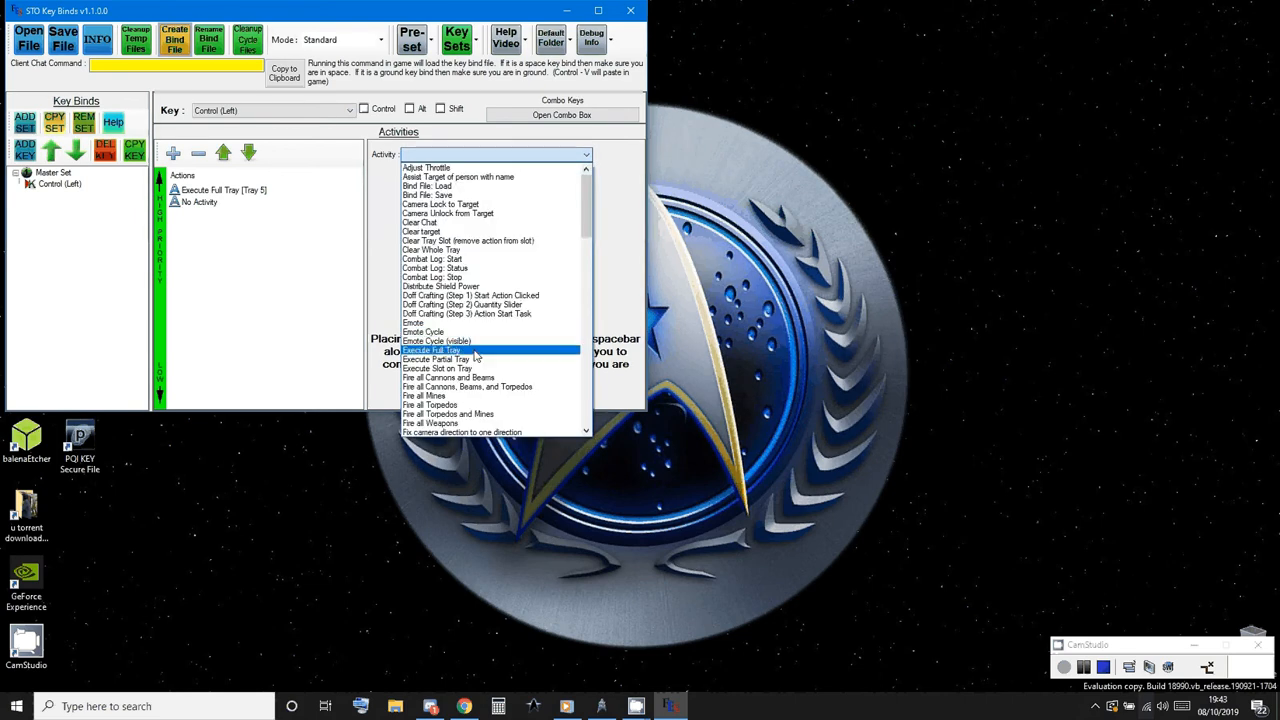
pyautogui.click(430, 350)
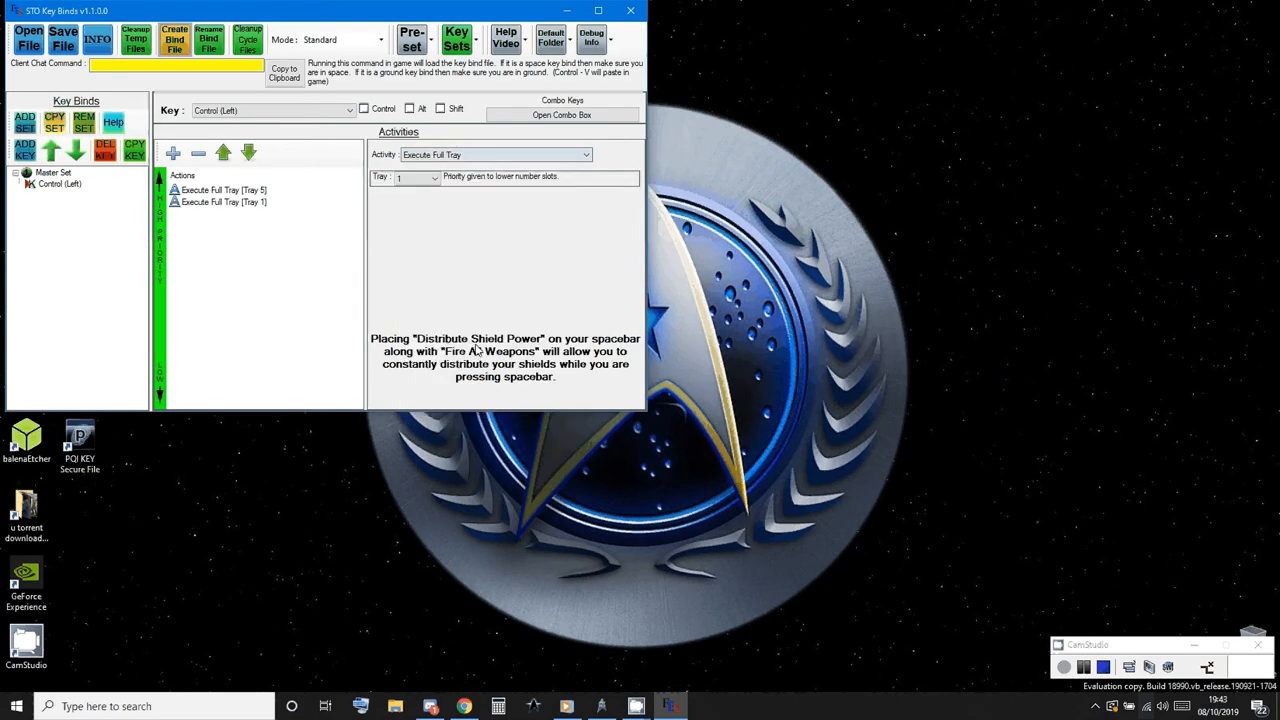
pyautogui.click(432, 176)
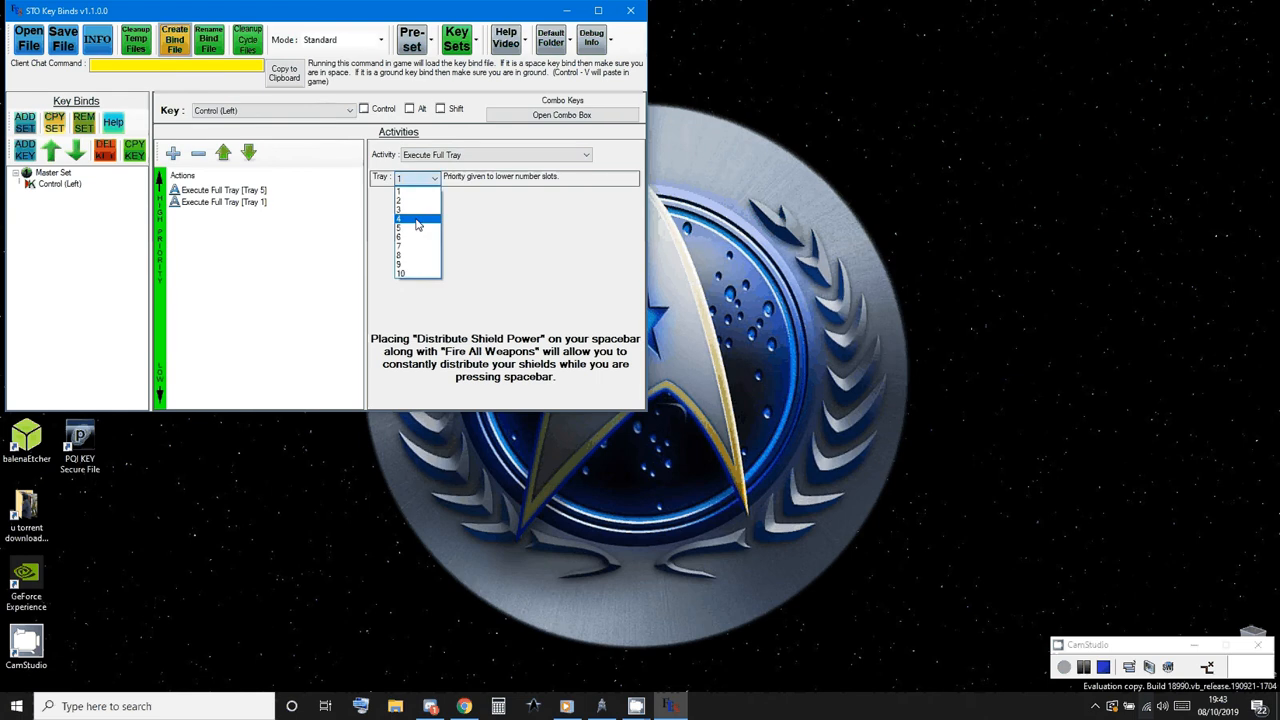
pyautogui.click(416, 218)
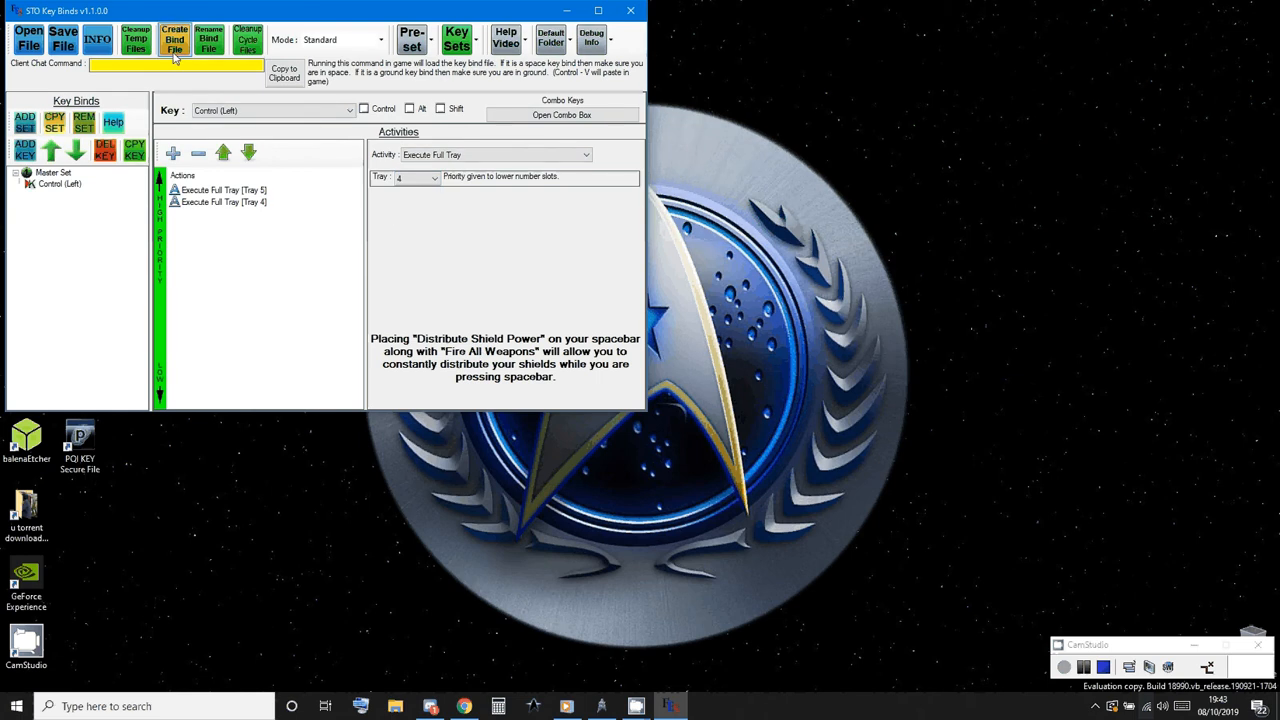
pyautogui.click(174, 40)
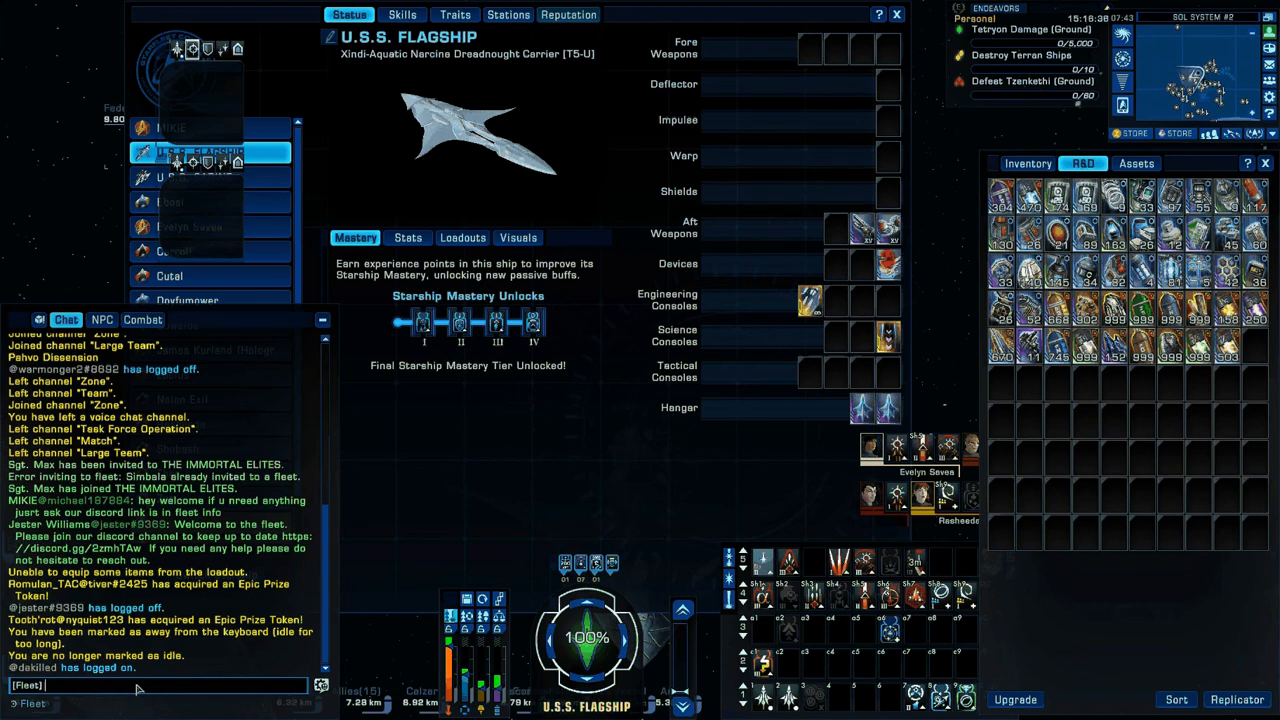
# Enter the bind-load command with the path to STOKBO1479.txt in Star Trek Online chat
pyautogui.write('tic Studios\\Star Trek Online\\Live\\STOKBO1479.txt')
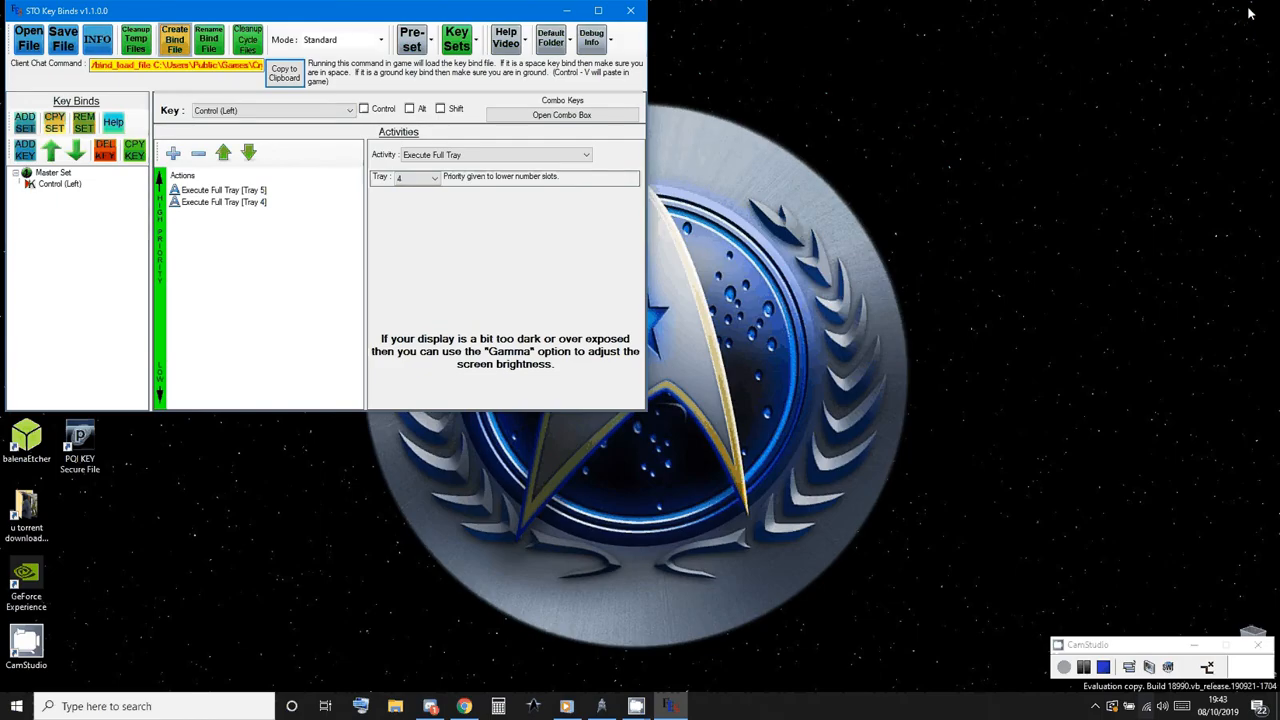
pyautogui.moveTo(540, 690)
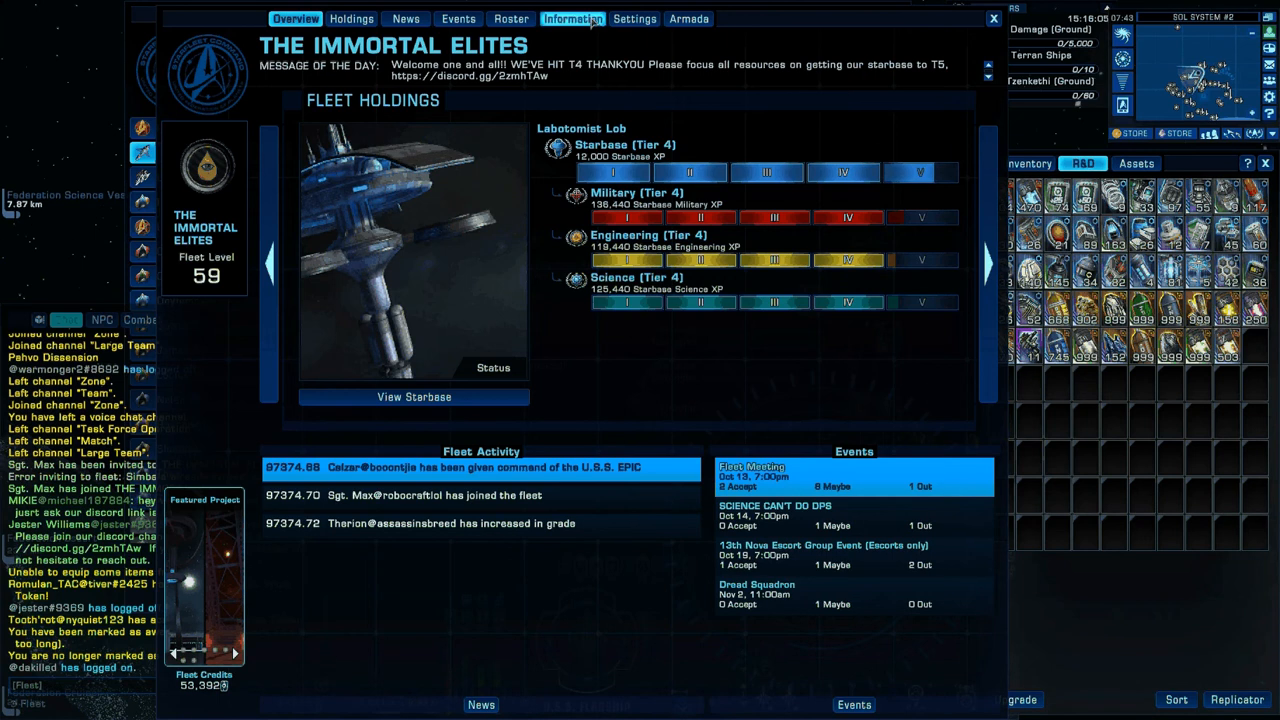
# View the fleet's information and roster, sort by Fleet Rank and select the second-ranked member
pyautogui.click(572, 18)
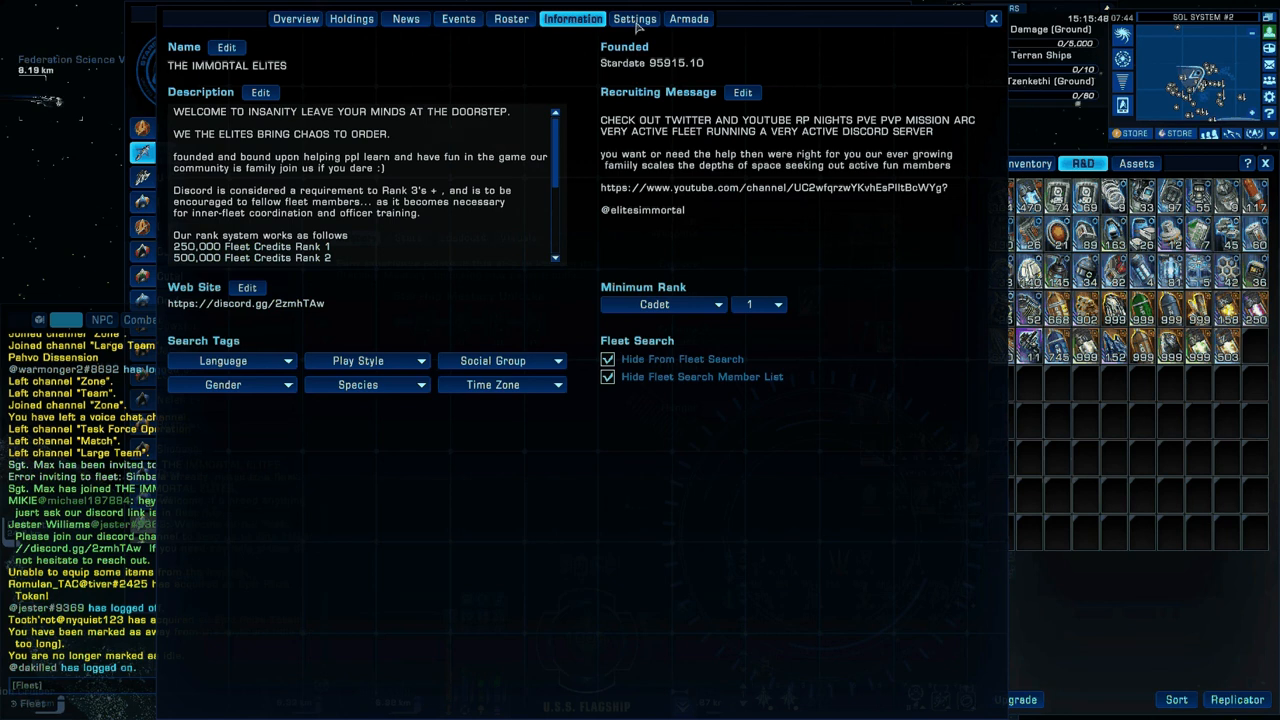
pyautogui.click(512, 18)
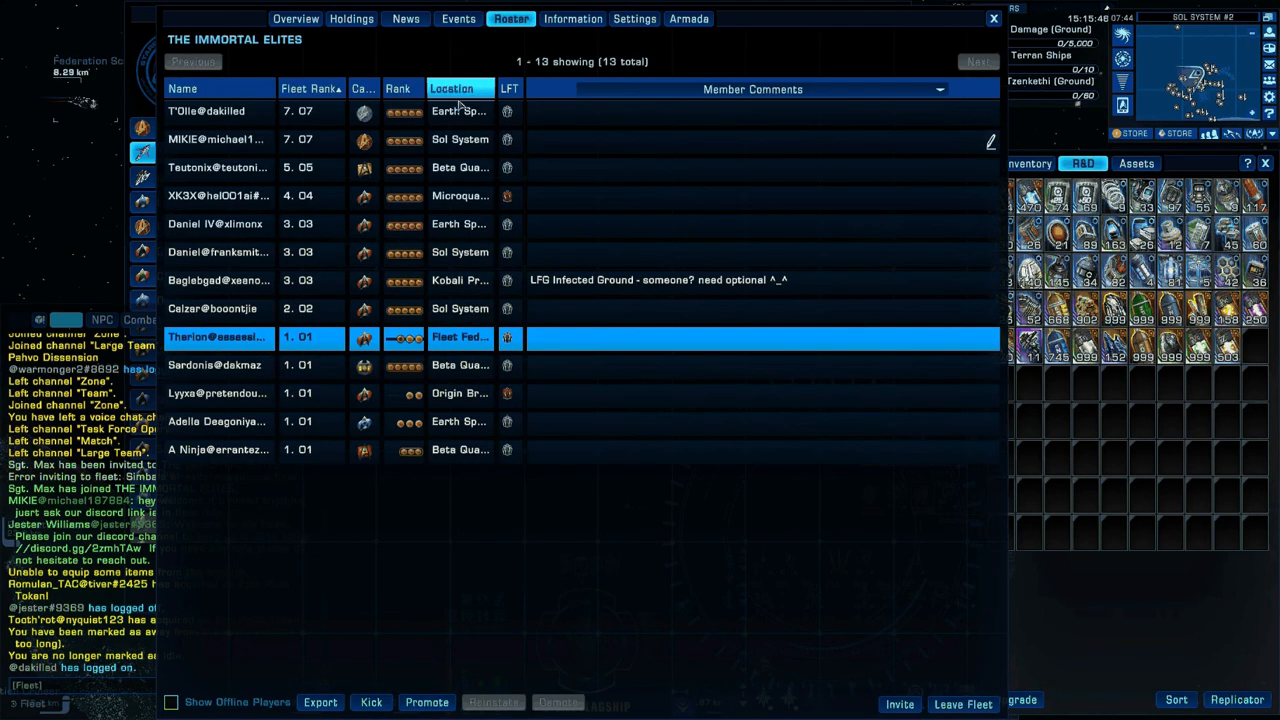
pyautogui.click(310, 88)
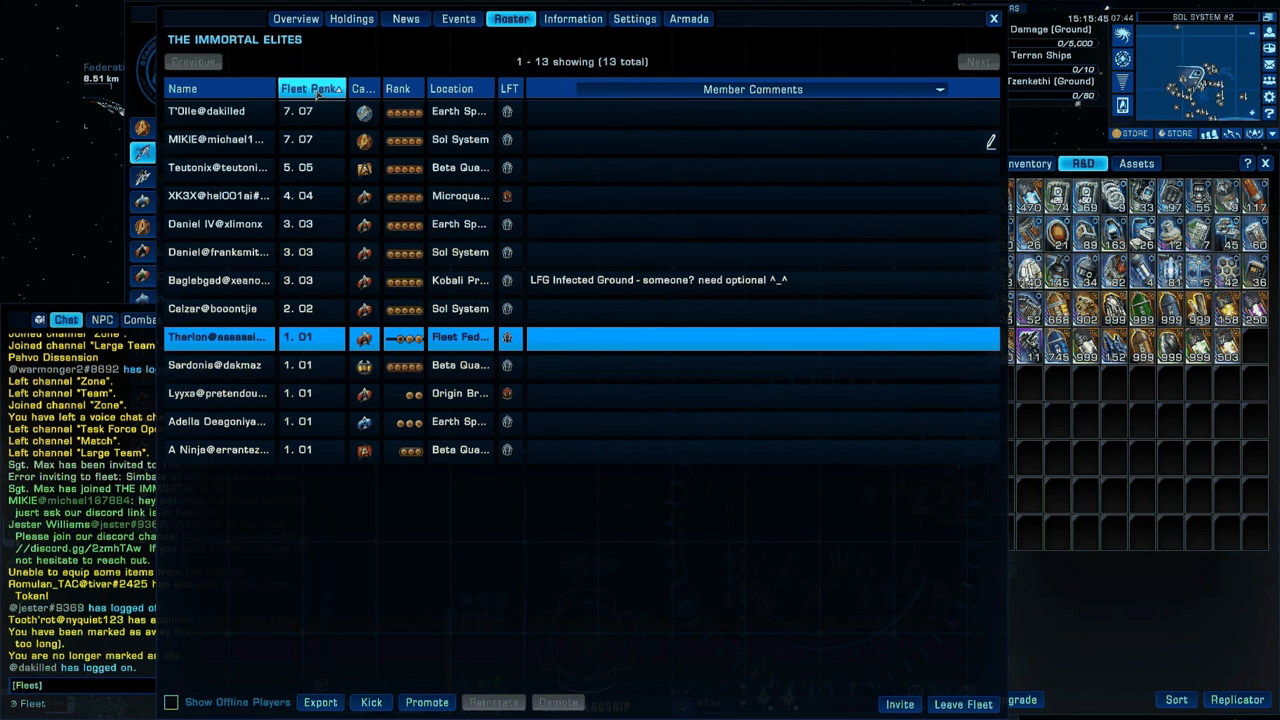
pyautogui.click(216, 140)
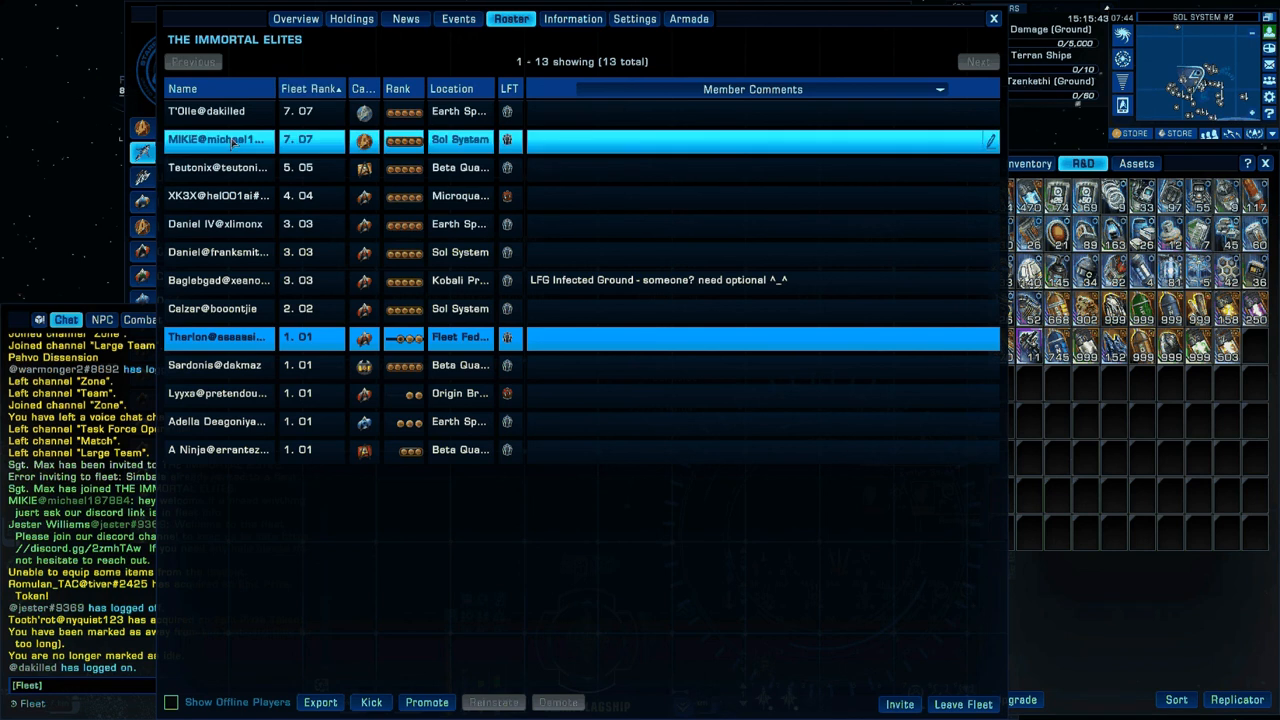